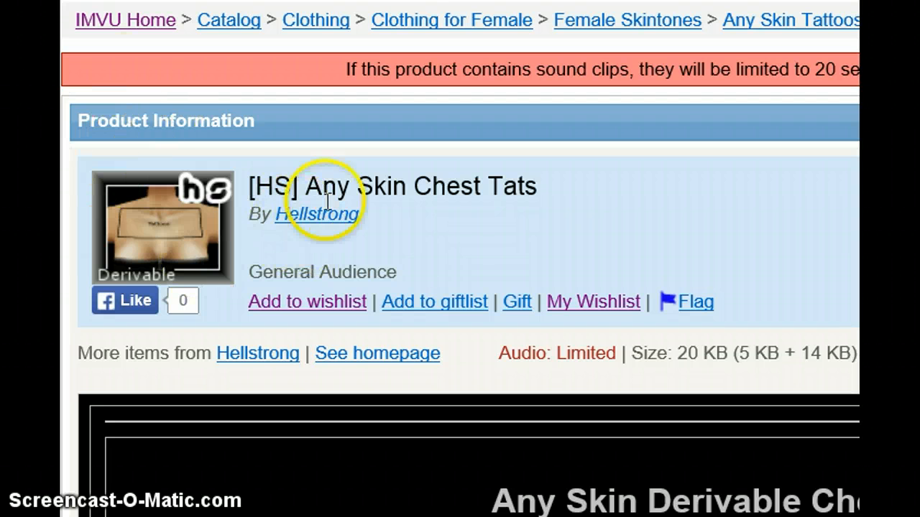
mouse_move(411, 256)
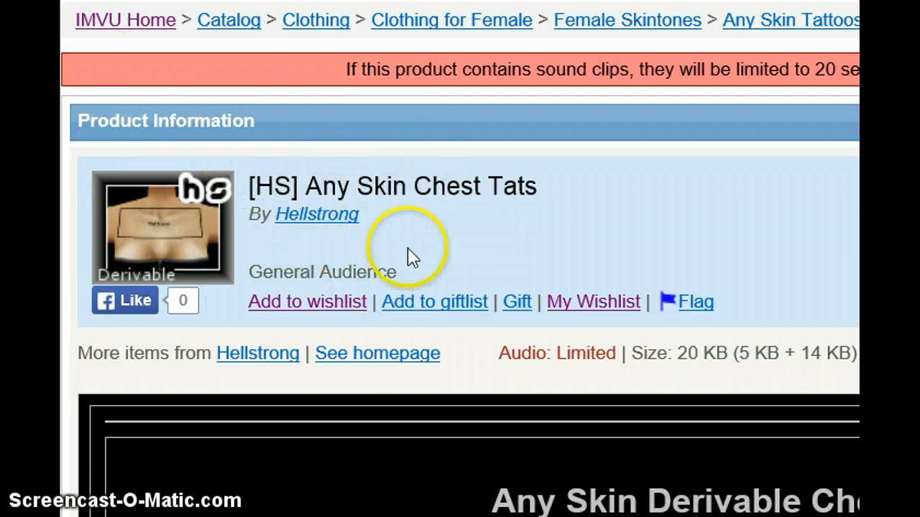
mouse_move(491, 270)
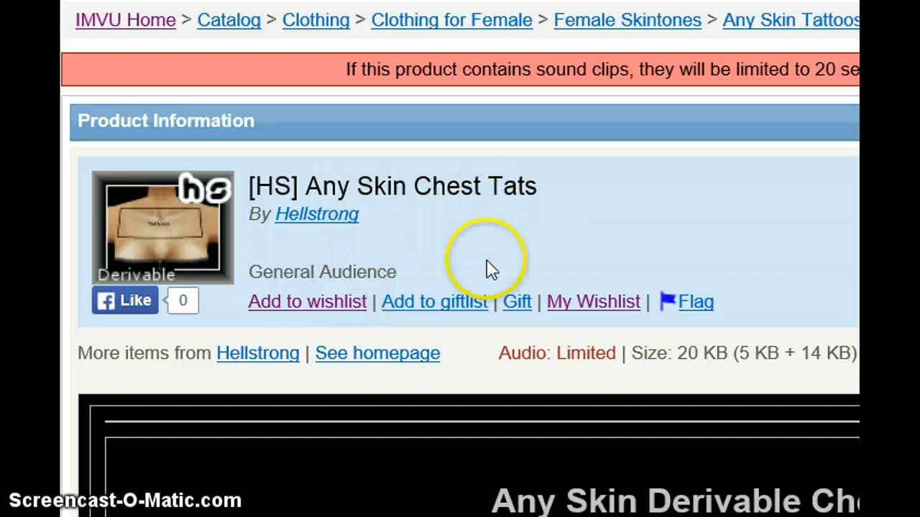
mouse_move(266, 184)
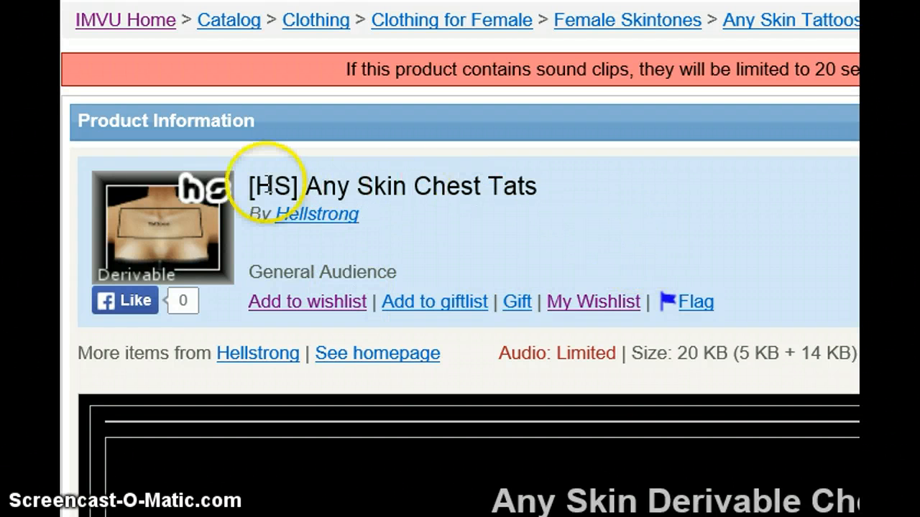
mouse_move(491, 237)
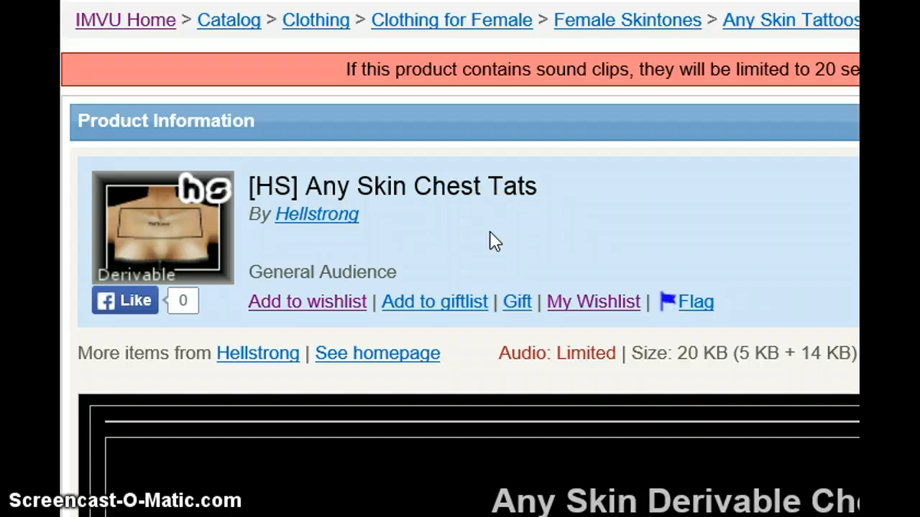
Scroll the product page to the description listing acceptable texture sizes and the template link
scroll("down", 3)
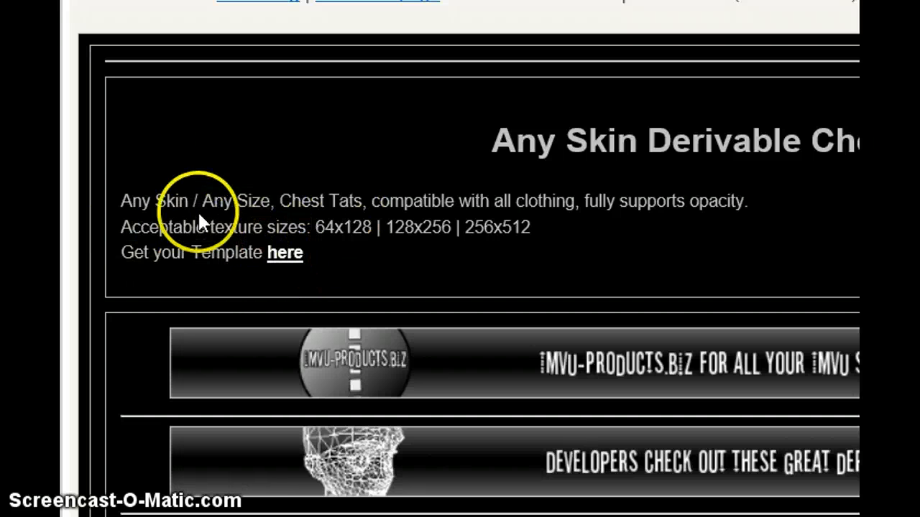
mouse_move(286, 259)
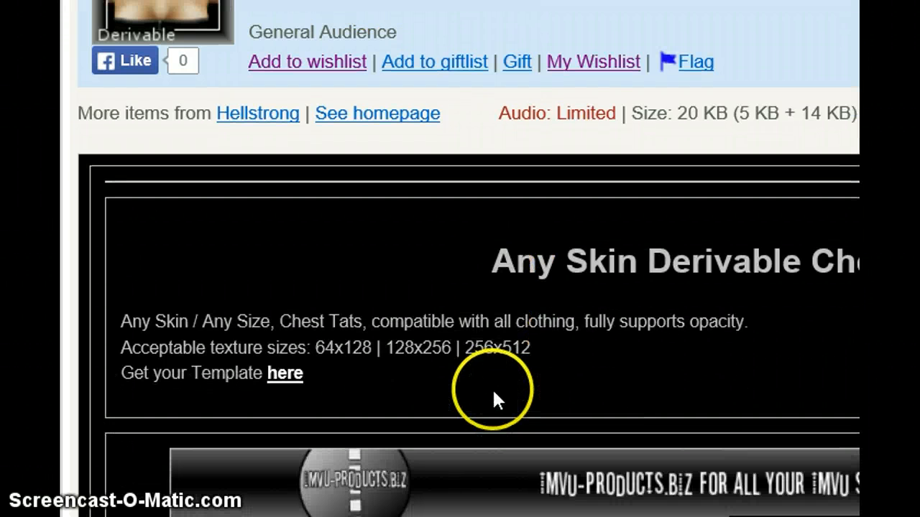
scroll("down", 3)
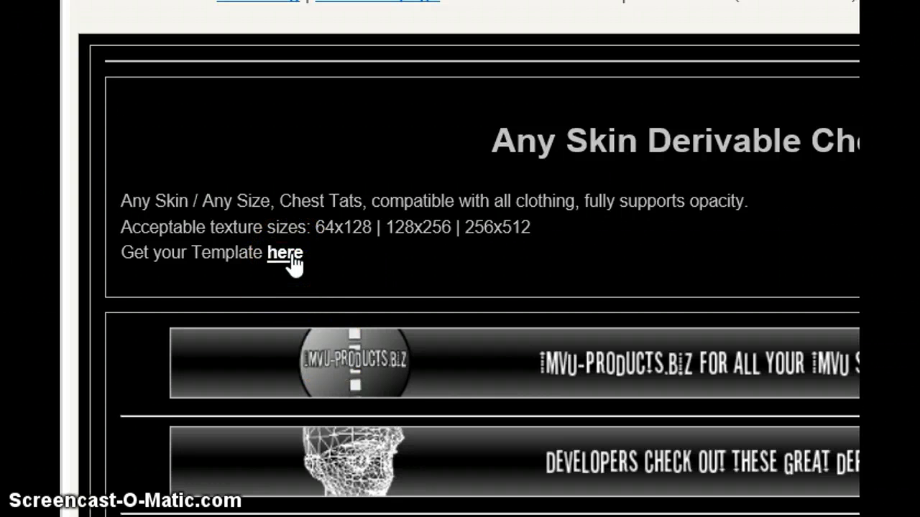
Open the template image from the 'here' link and save the picture to the computer
left_click(285, 253)
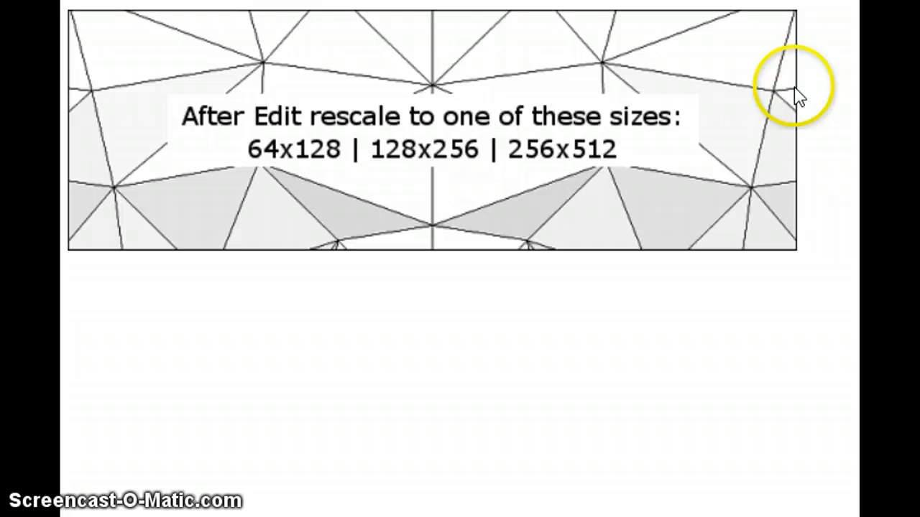
right_click(788, 86)
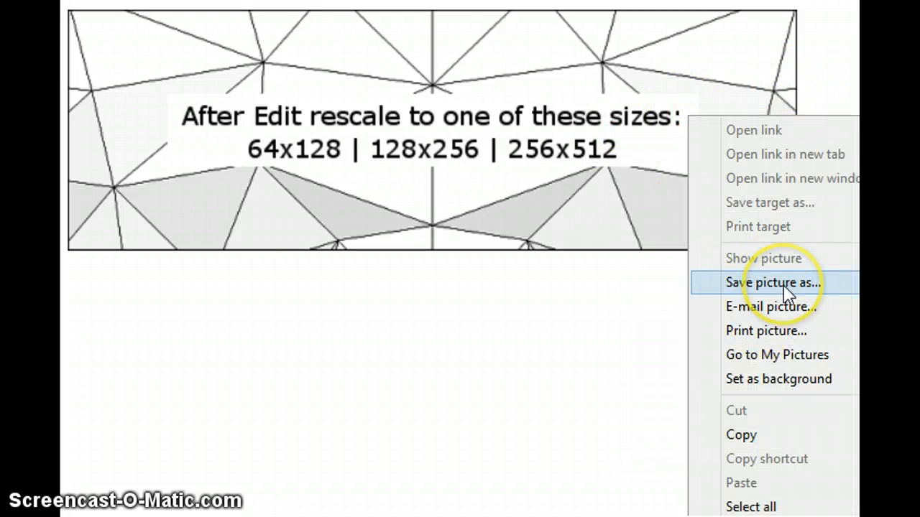
left_click(774, 281)
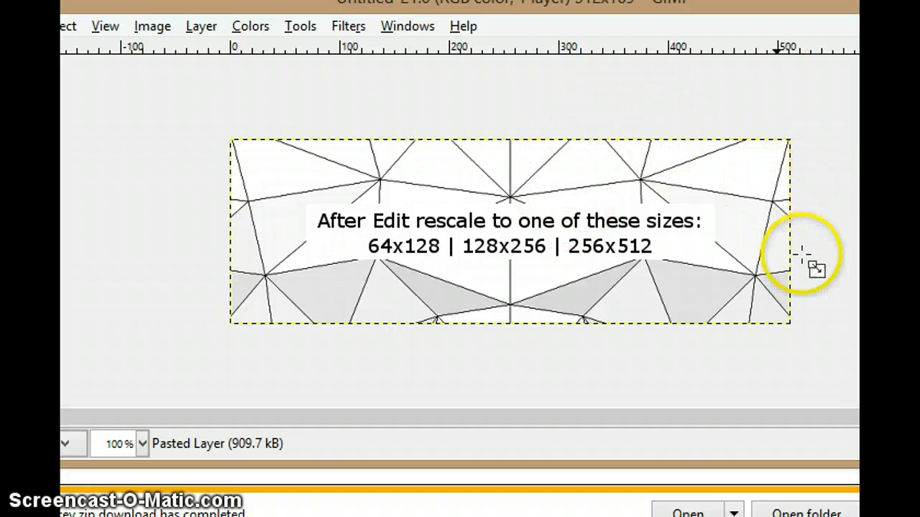
mouse_move(424, 118)
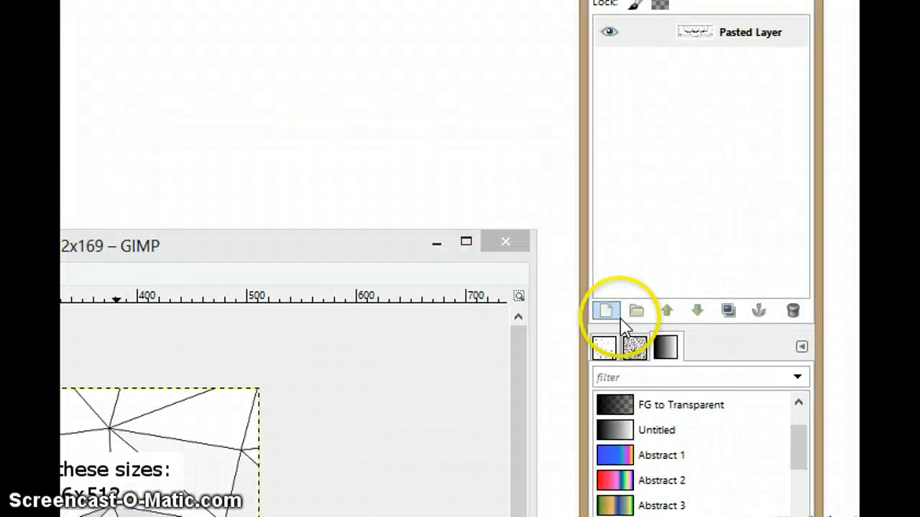
Add a new layer above the Pasted Layer in the Layers dialog
left_click(607, 311)
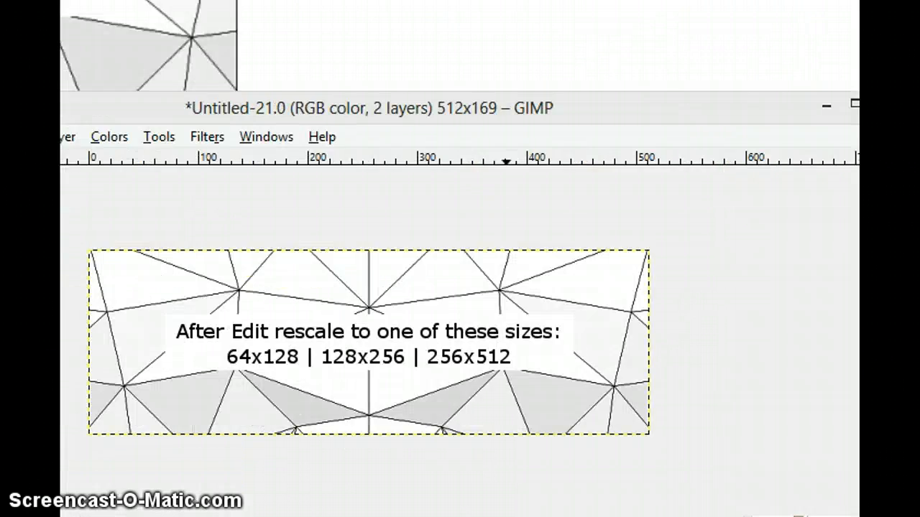
left_click(210, 115)
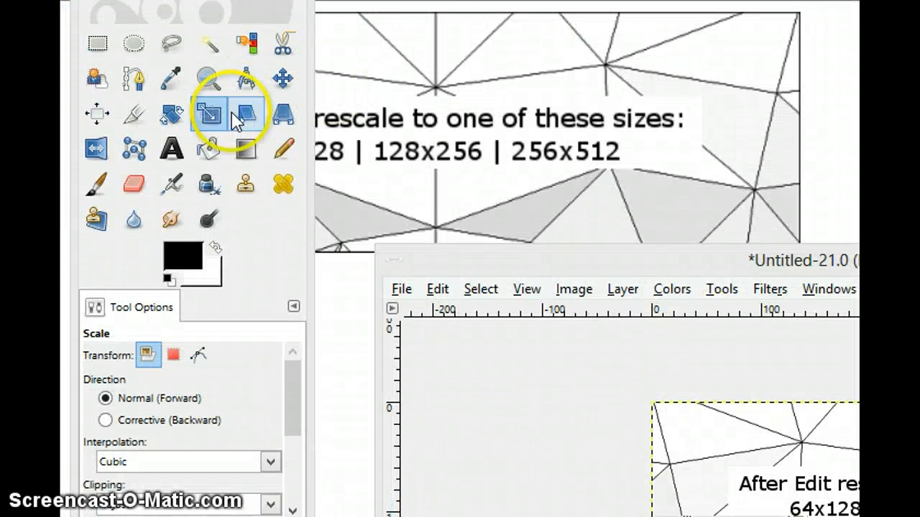
Switch to the Text tool and keep the Angilla Tattoo Personal Use font from the font list
left_click(171, 148)
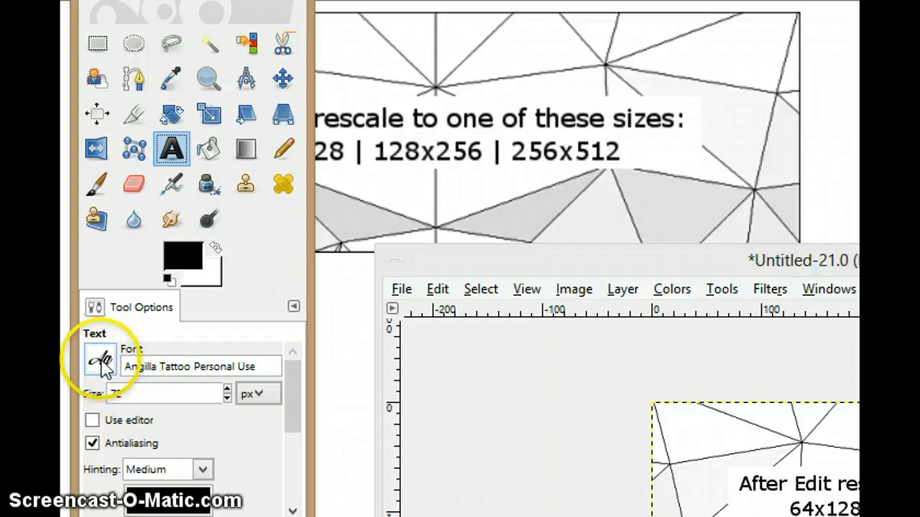
left_click(101, 359)
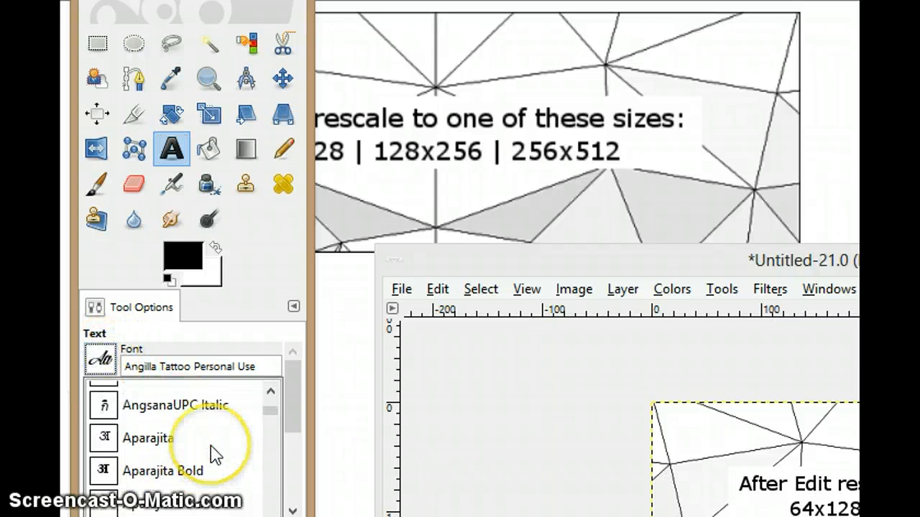
scroll("down", 3)
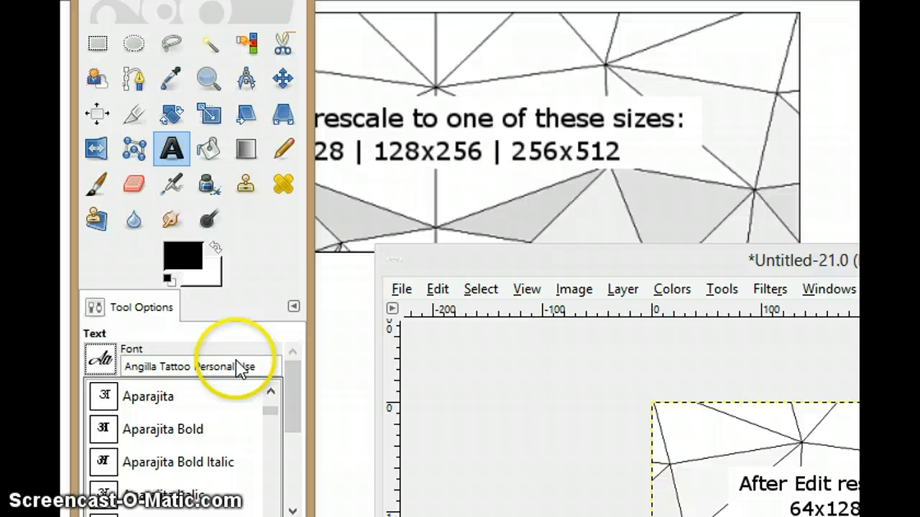
scroll("down", 3)
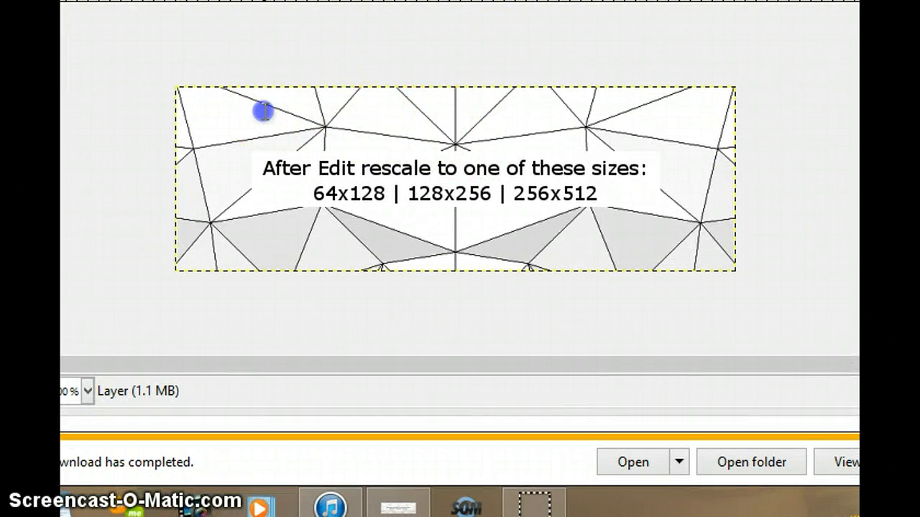
Draw a text box across the template for 'Lotus' and move the blank Layer to the bottom
left_click_drag(265, 109, 582, 272)
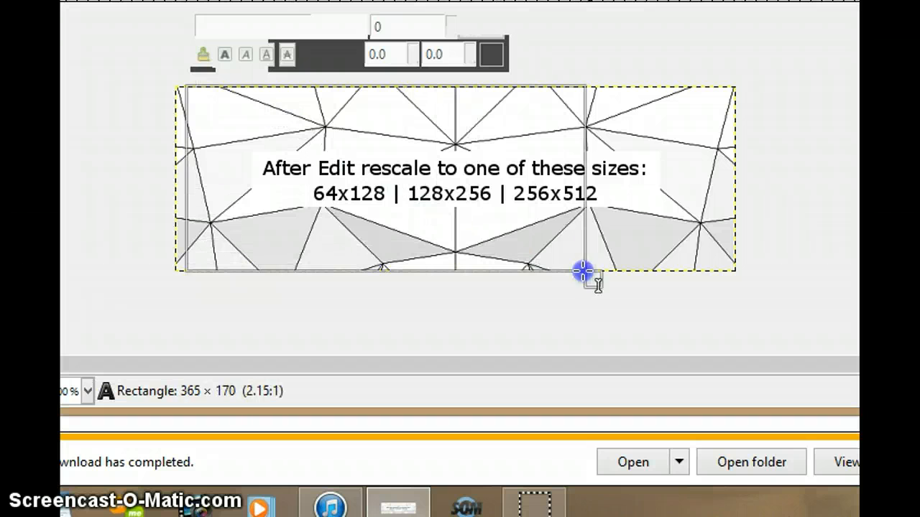
left_click_drag(582, 271, 736, 270)
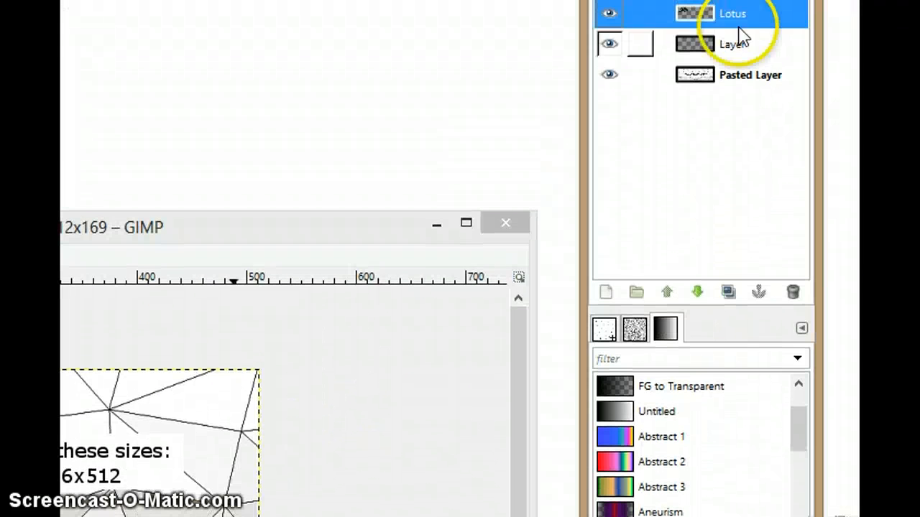
left_click(733, 43)
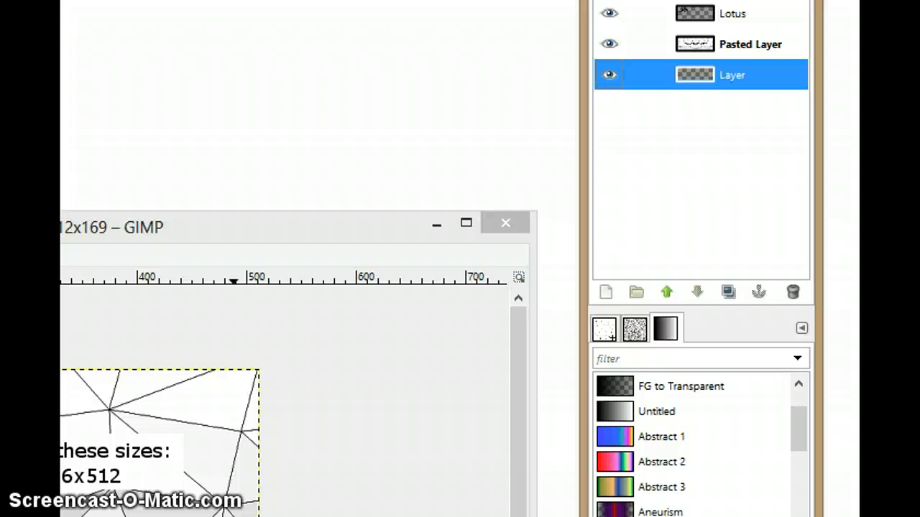
right_click(732, 75)
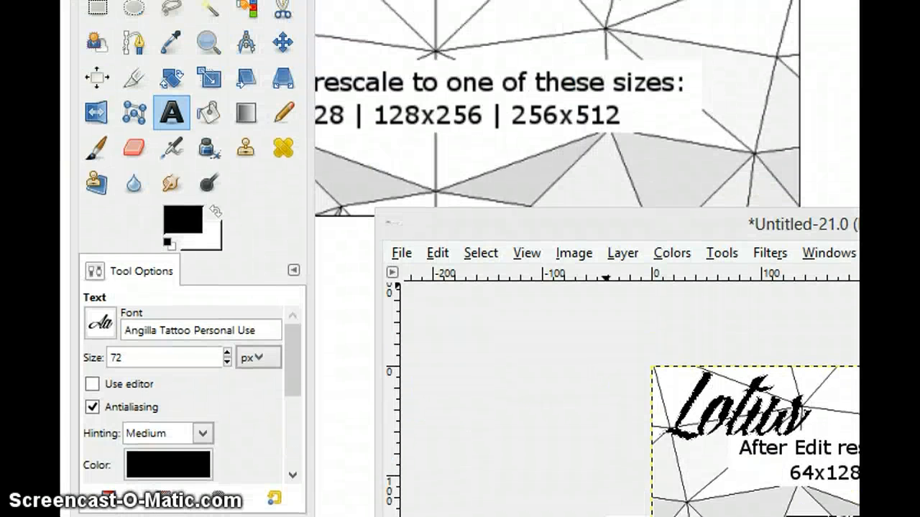
Drag the Lotus text lower on the canvas with the Move tool and fine-tune its position
left_click(281, 45)
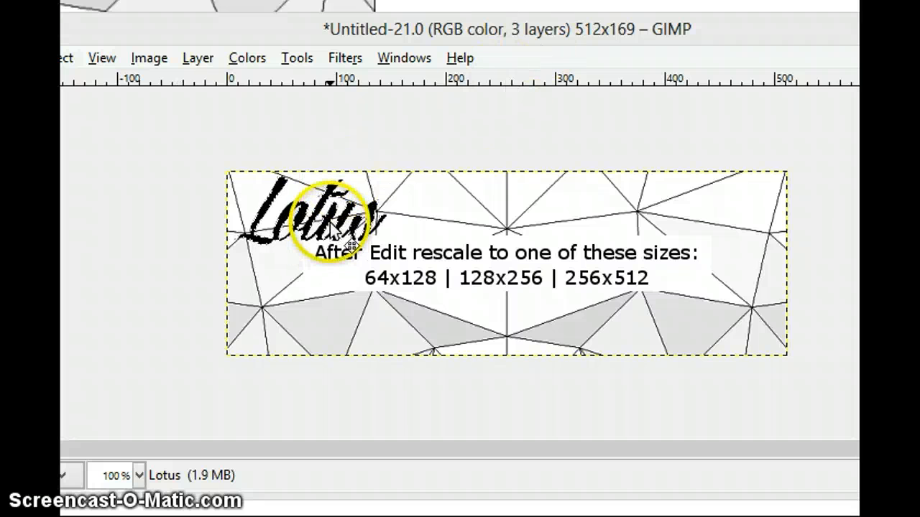
left_click_drag(330, 223, 316, 328)
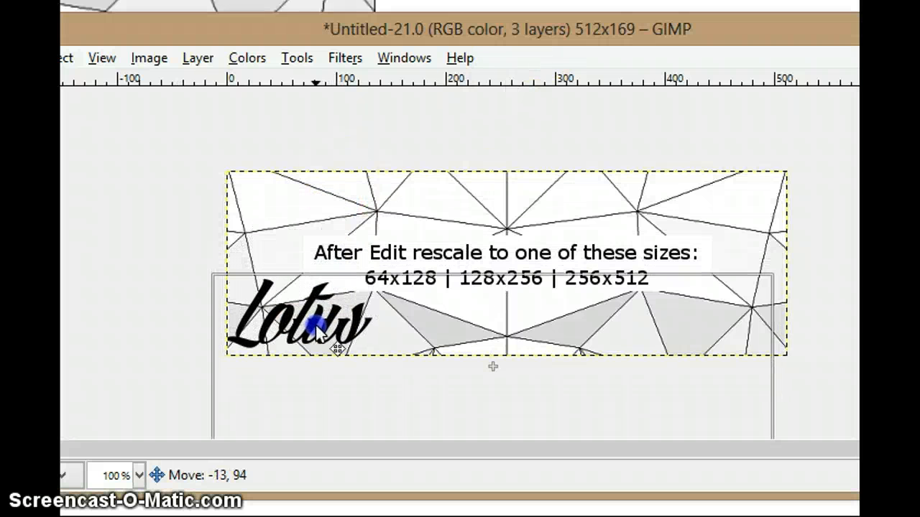
left_click_drag(313, 327, 324, 333)
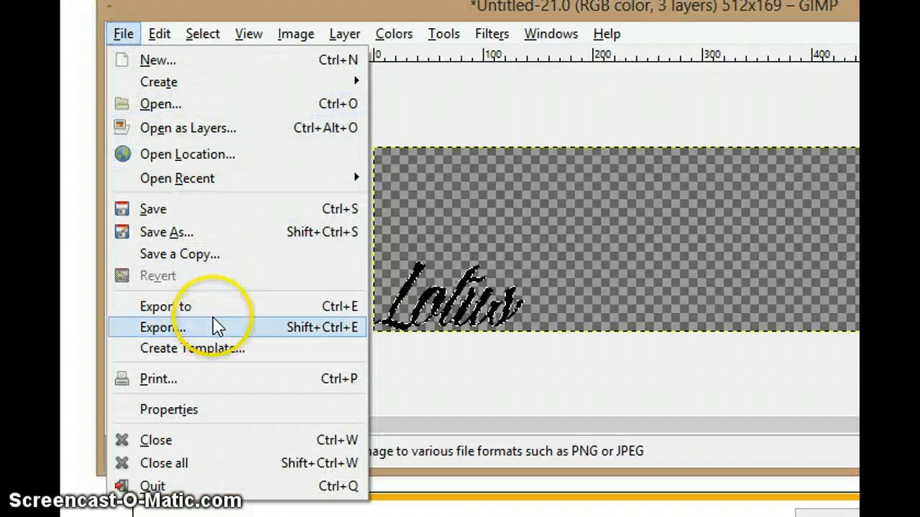
Export the transparent Lotus image as lotus.png to the desktop
left_click(162, 328)
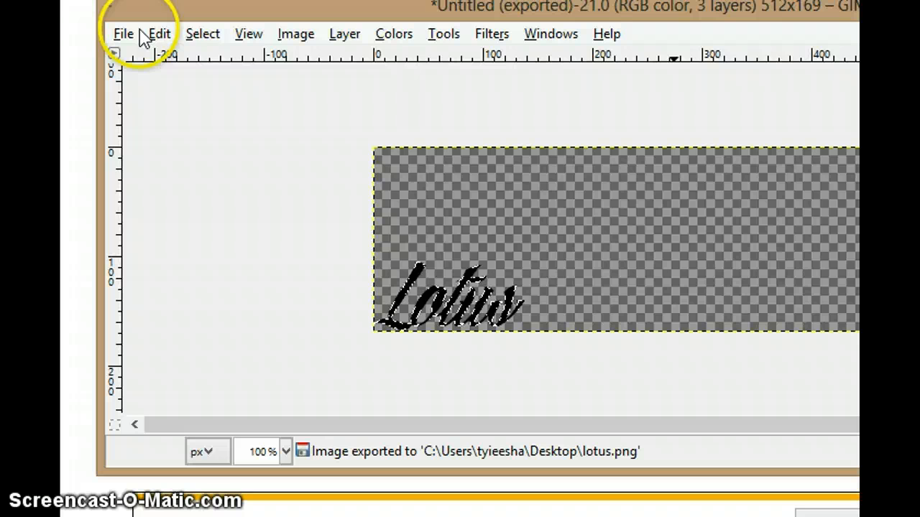
Fill the Lotus text white, invert the selection for a black background, and export the opacity map
left_click(124, 34)
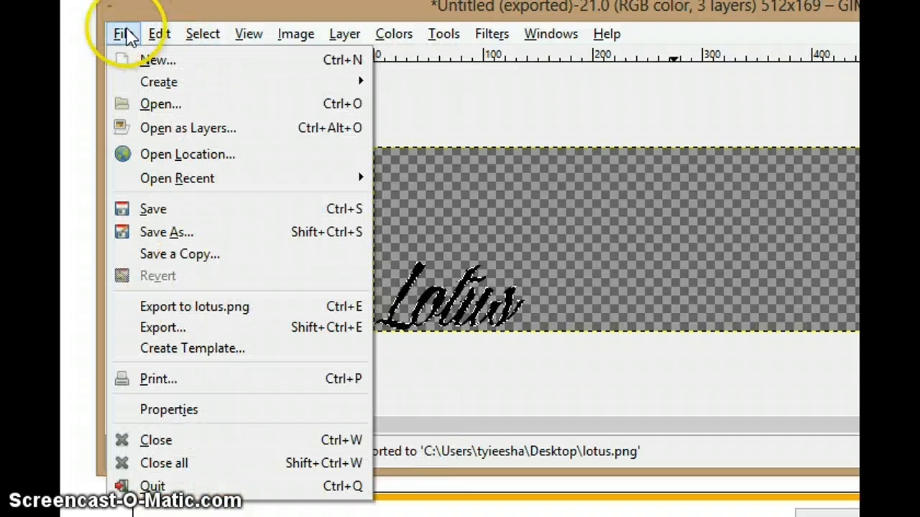
left_click(158, 34)
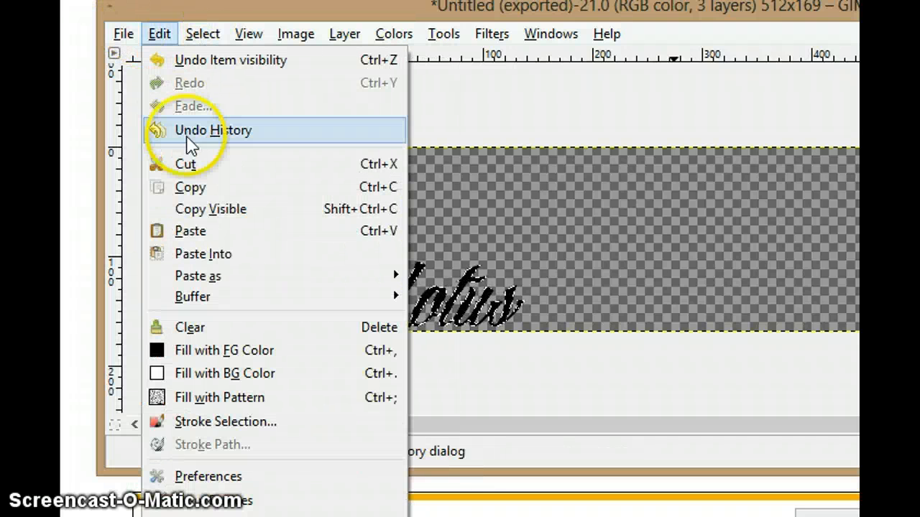
left_click(212, 130)
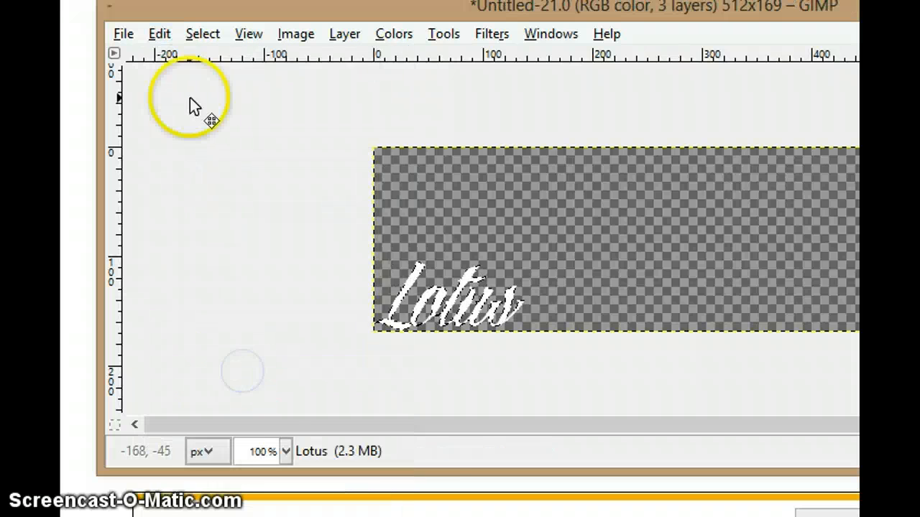
left_click(201, 34)
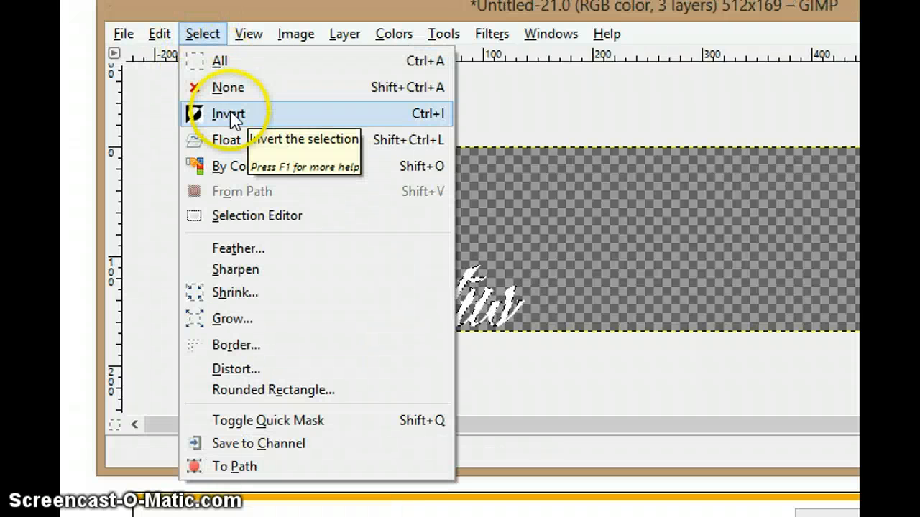
left_click(228, 114)
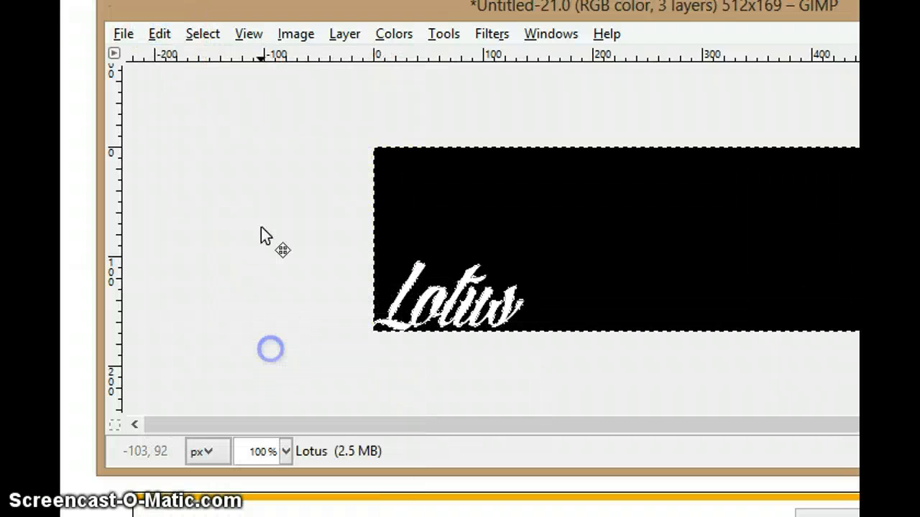
left_click(124, 34)
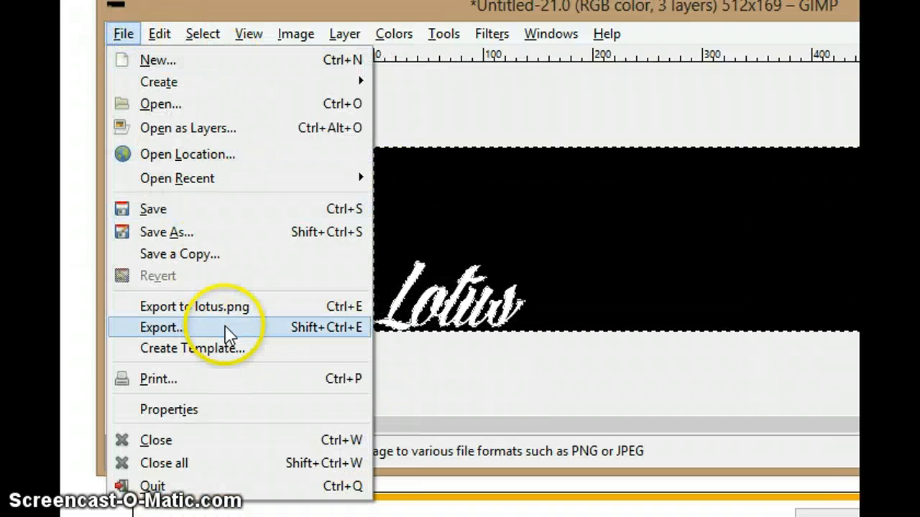
left_click(161, 328)
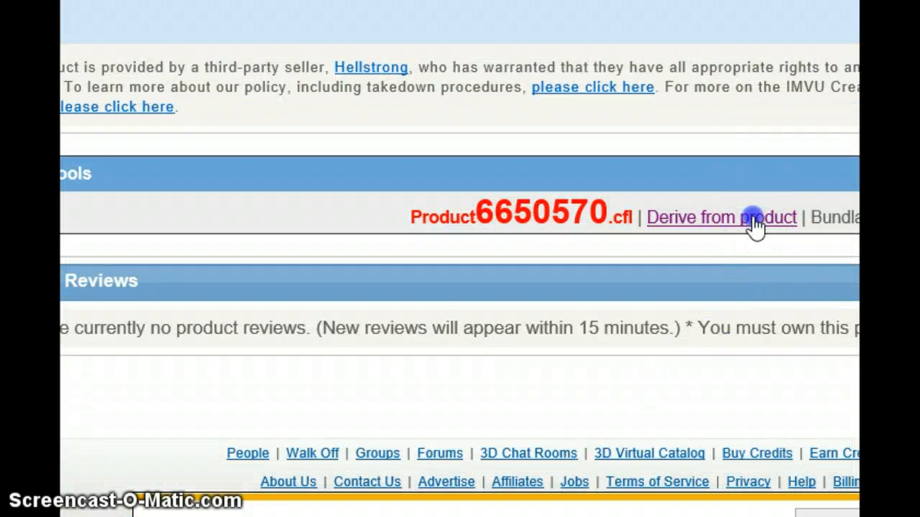
Derive a new product from product 6650570 via the 'Derive from product' link
left_click(722, 217)
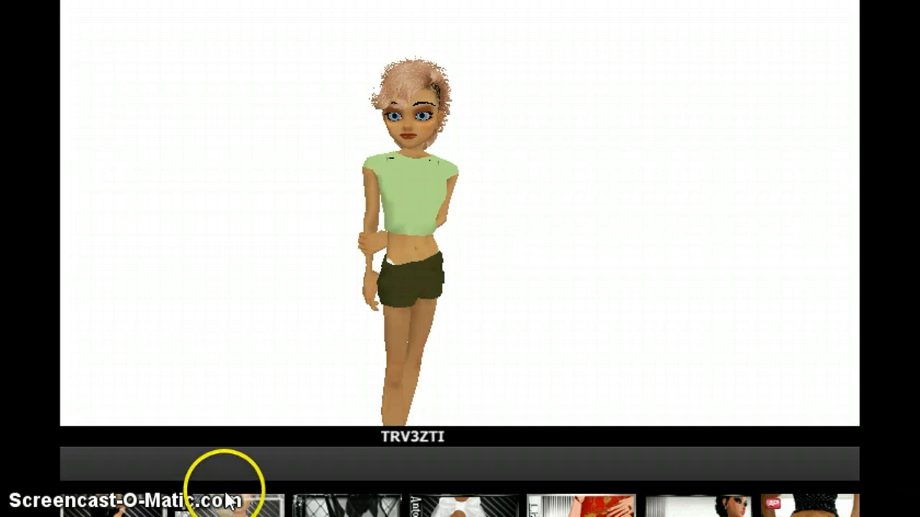
Open the derived product in Create Mode with the avatar preview shown
left_click(215, 496)
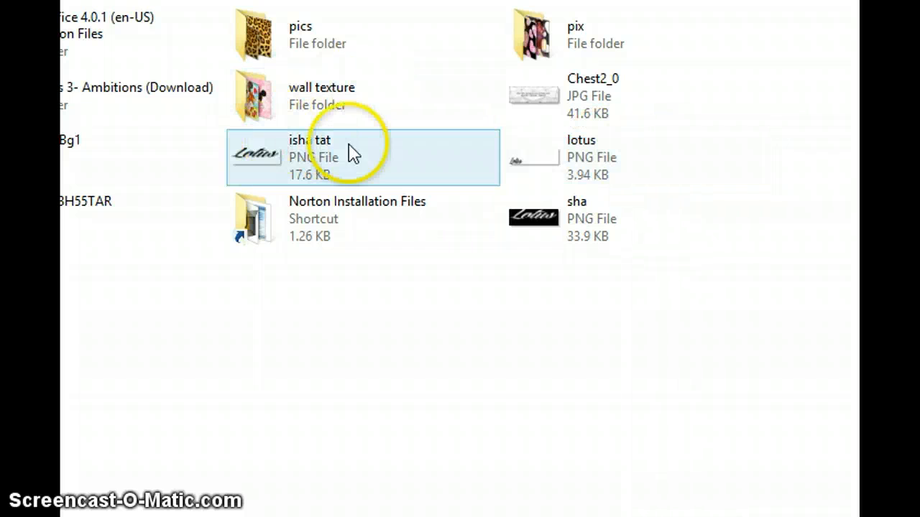
Load the exported Lotus image as the Chest2 mesh's texture and opacity map
left_click(299, 35)
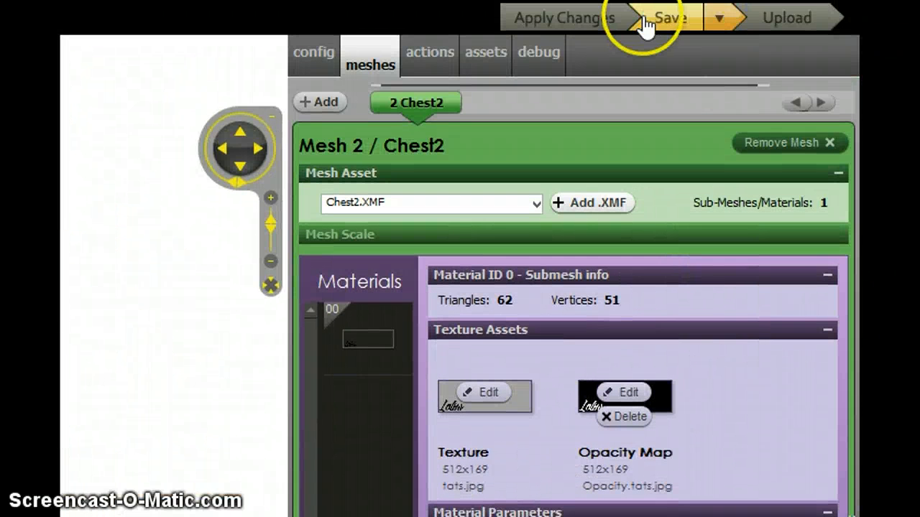
mouse_move(769, 31)
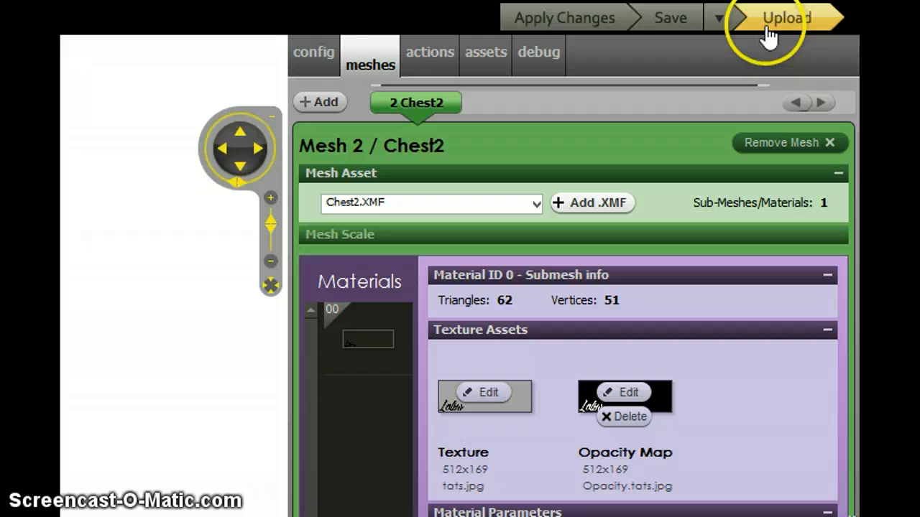